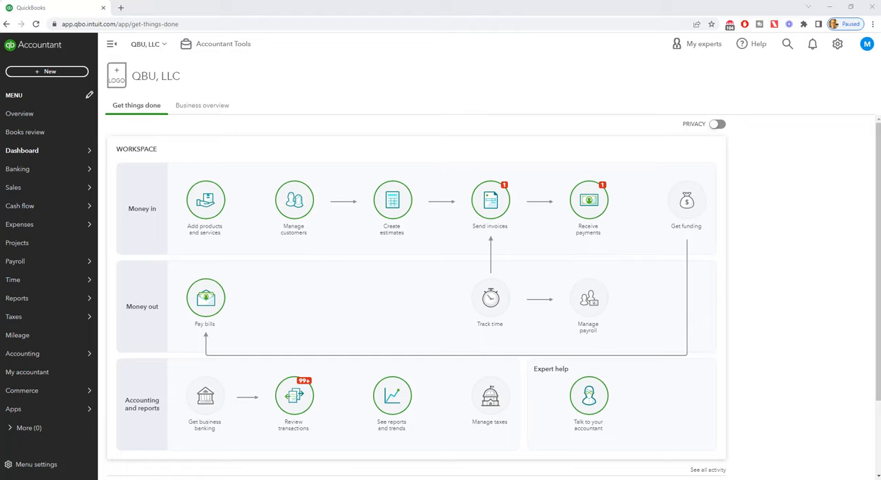
mouse_move(731, 27)
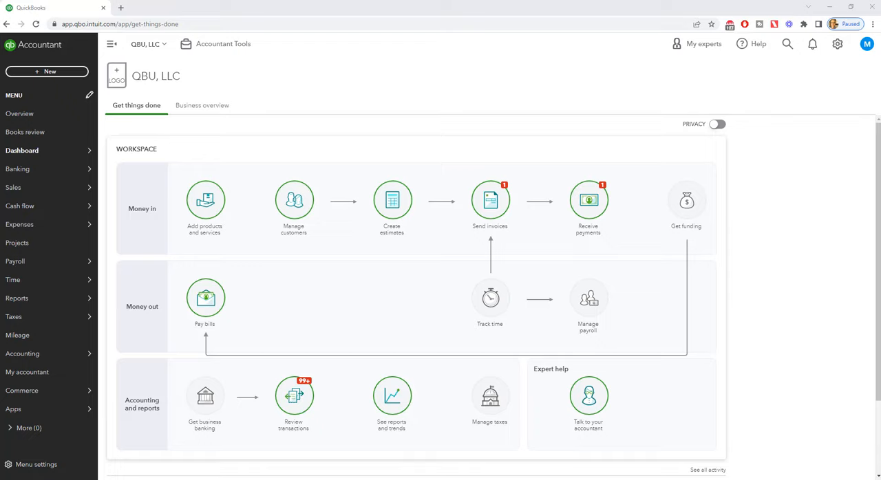
mouse_move(269, 131)
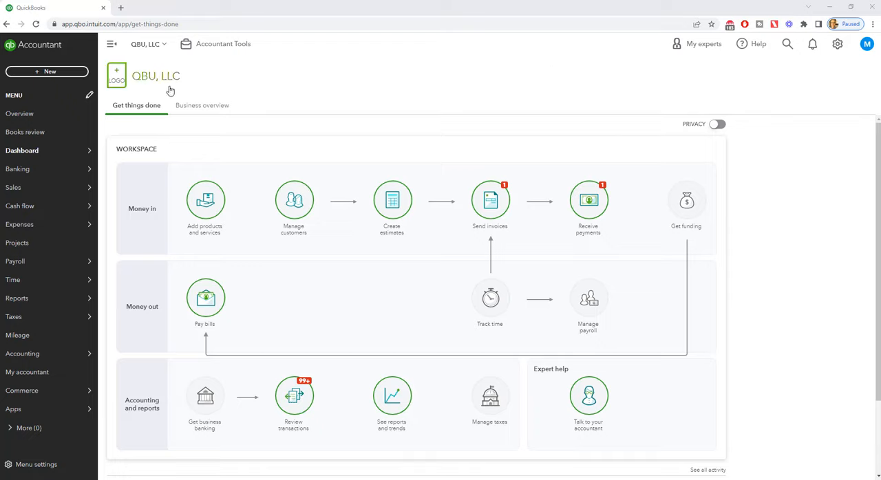
mouse_move(695, 151)
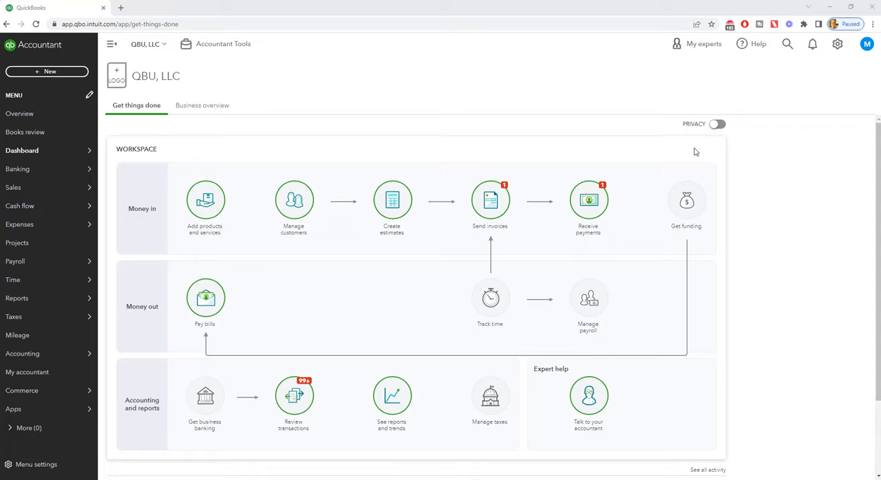
mouse_move(742, 157)
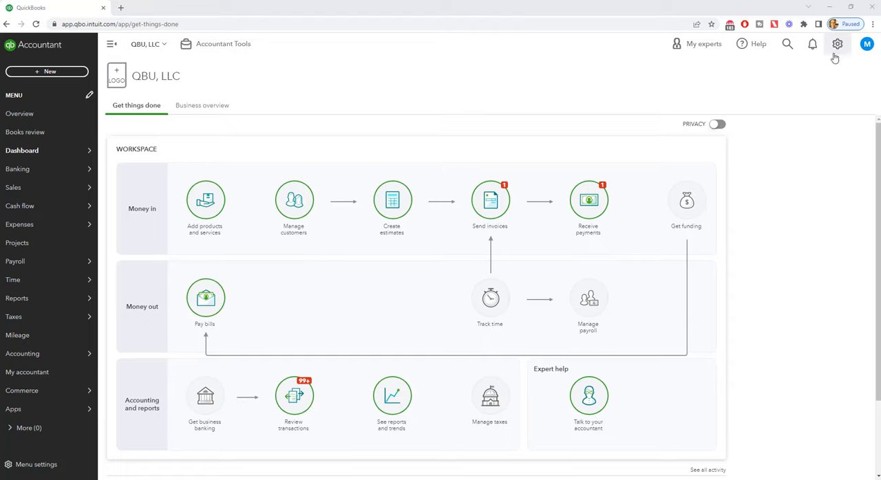
Step: Open Reconcile from the gear menu's Tools to start reconciling Bluevine Checking
left_click(838, 43)
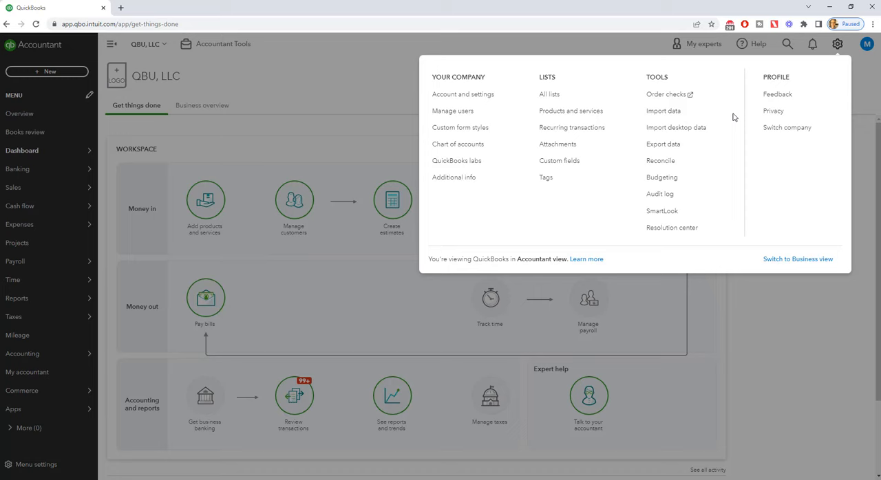
left_click(660, 161)
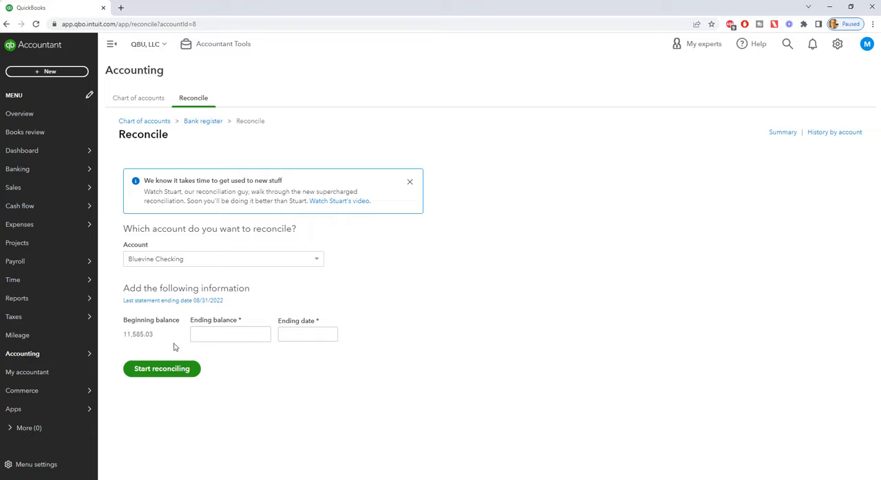
mouse_move(212, 314)
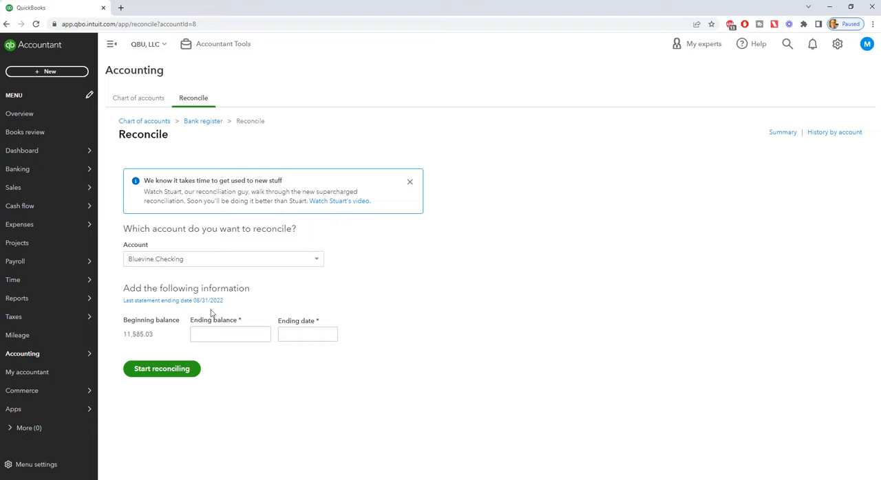
mouse_move(199, 313)
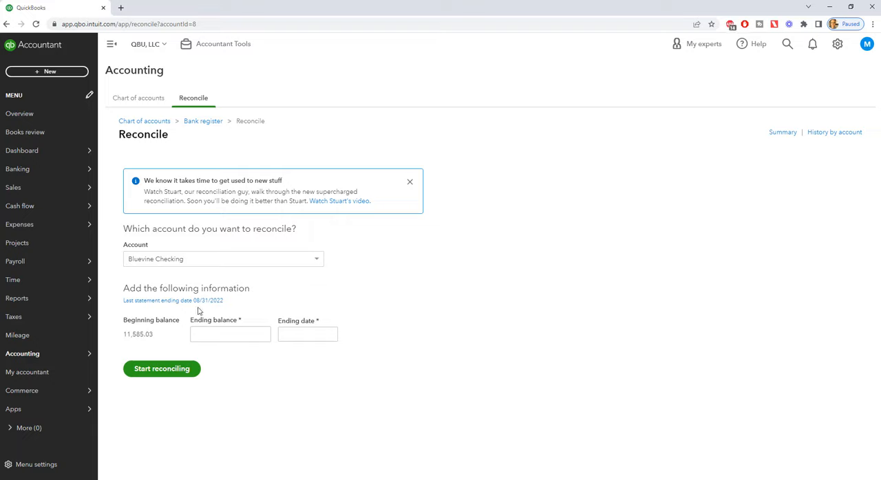
mouse_move(208, 310)
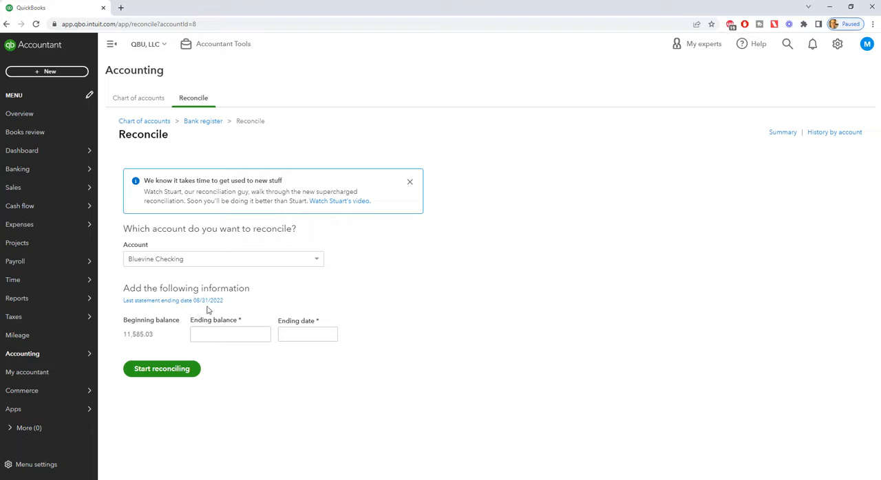
mouse_move(305, 267)
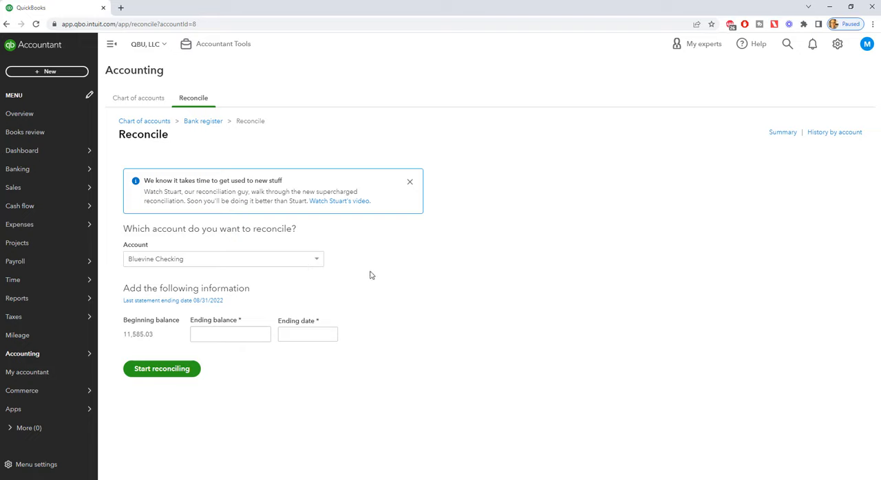
mouse_move(831, 143)
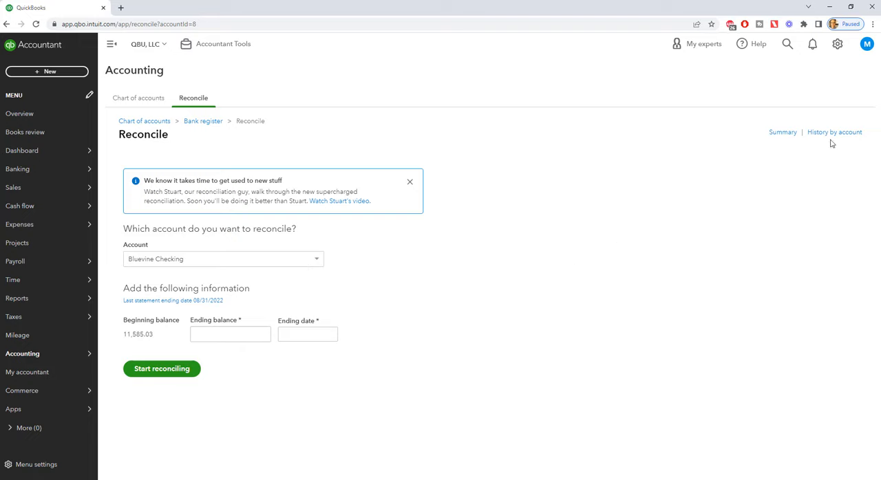
Step: Show Bluevine Checking's history by account and reveal Print/Undo for the 08/31/2022 statement
left_click(834, 131)
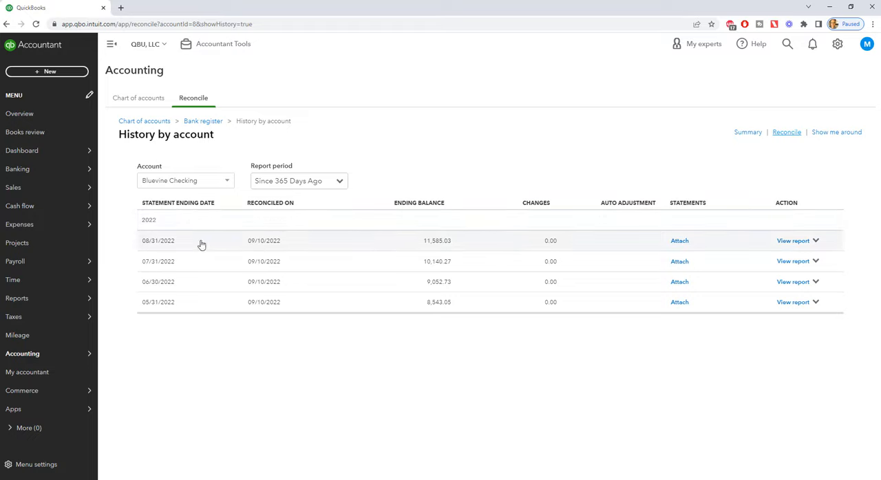
mouse_move(308, 241)
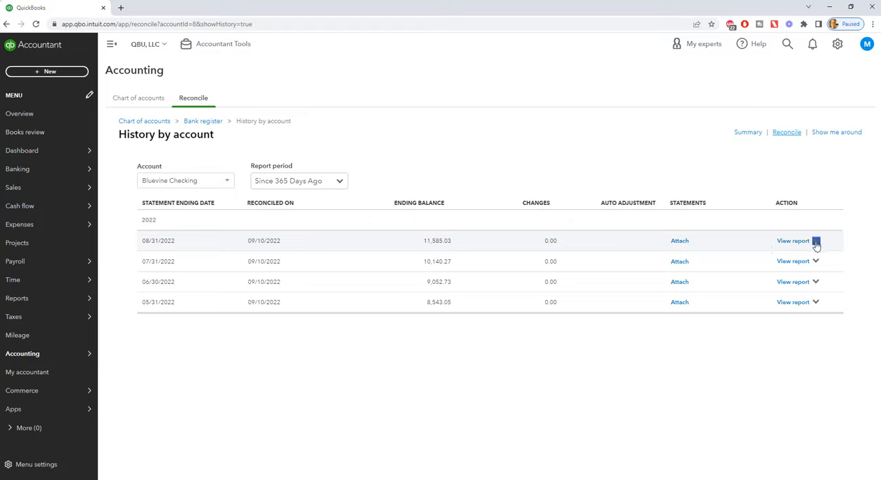
left_click(816, 241)
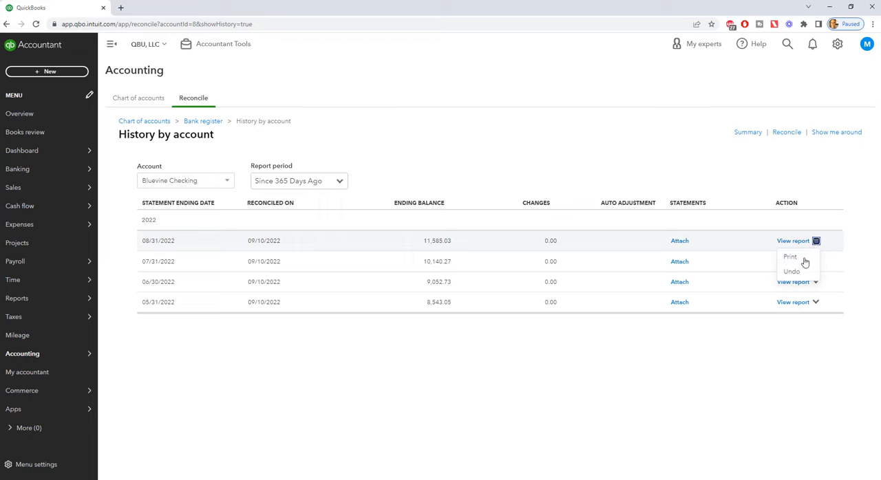
left_click(791, 272)
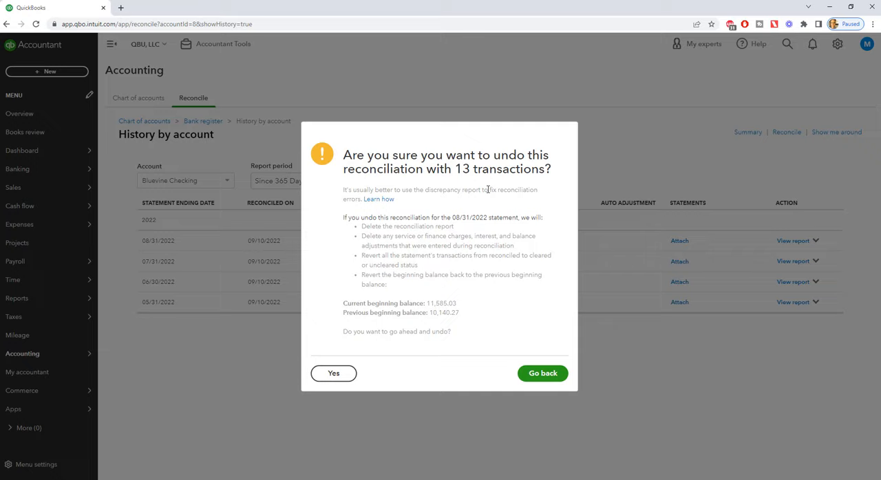
mouse_move(456, 189)
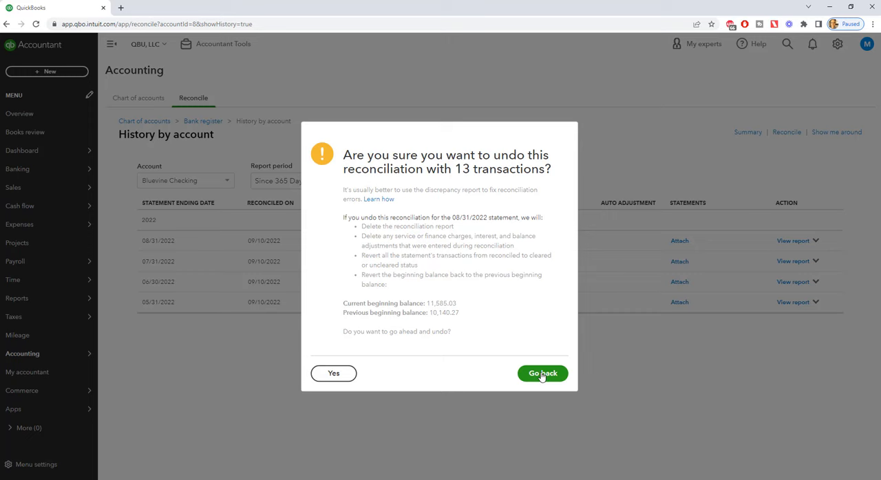
left_click(542, 373)
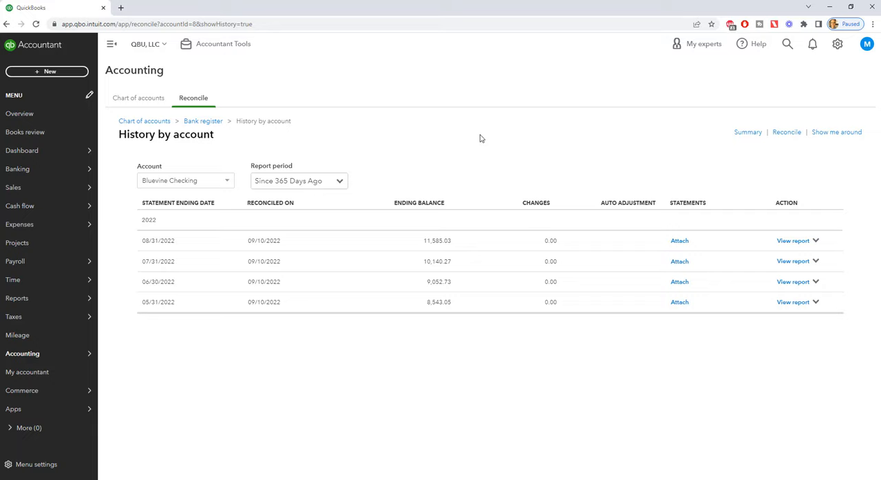
mouse_move(427, 139)
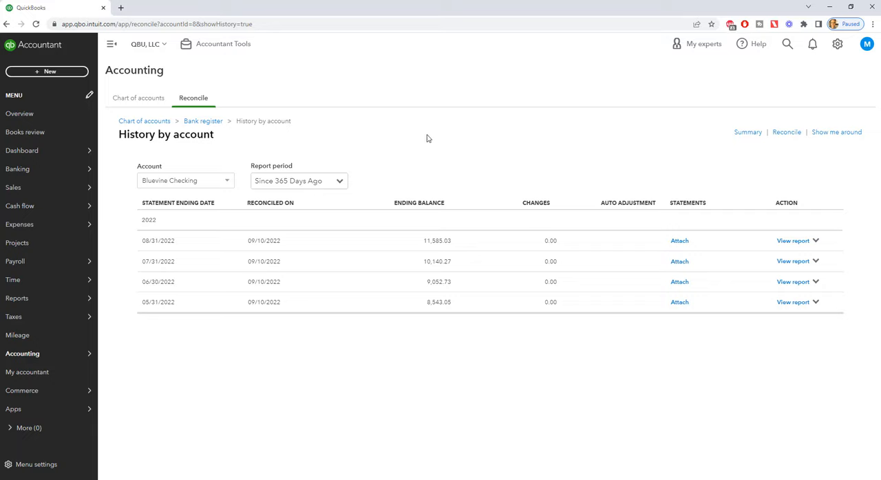
mouse_move(439, 159)
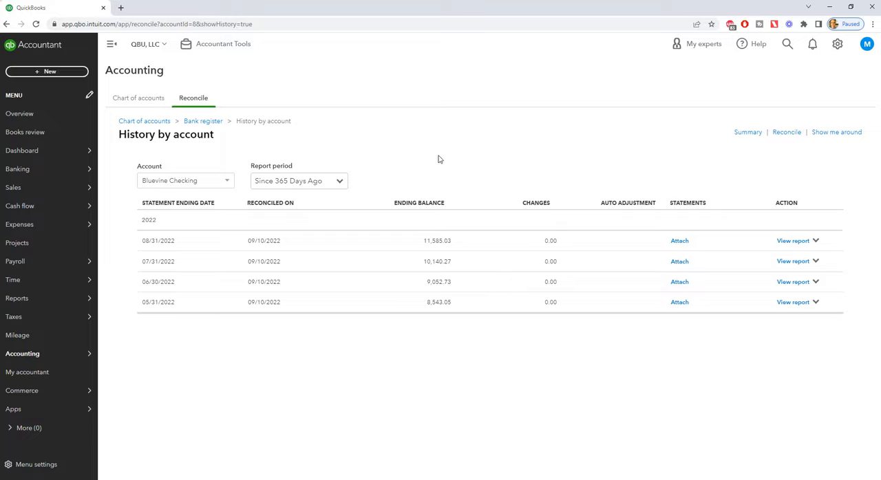
mouse_move(448, 159)
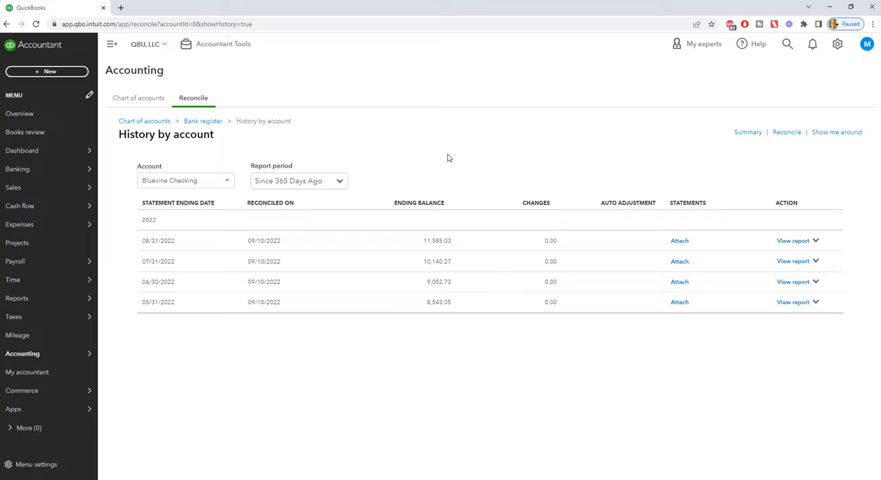